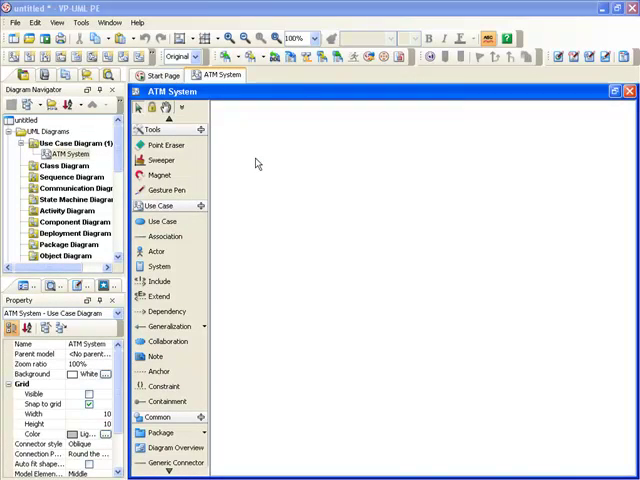
mouse_move(157, 251)
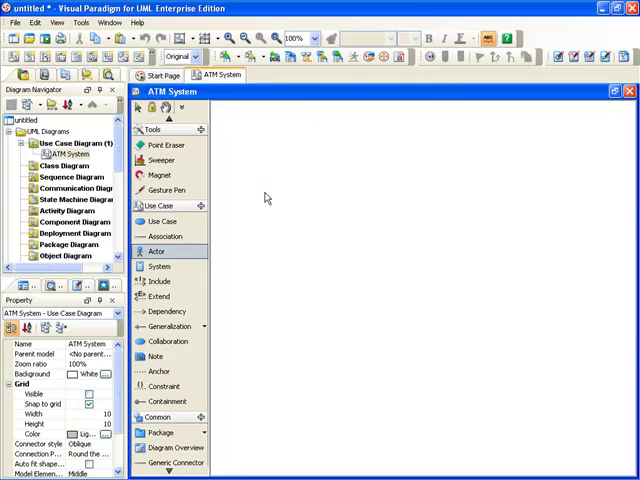
Place an actor named User on the ATM System diagram
left_click(263, 205)
type("User")
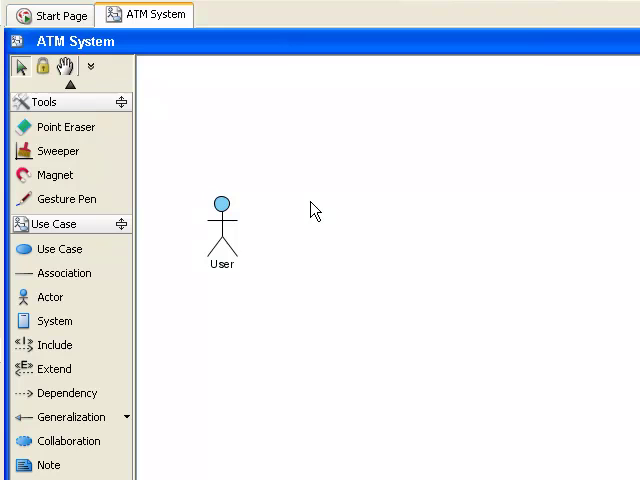
Drag an associated use case right of User and name it 'Withdraw Cash'
left_click(221, 225)
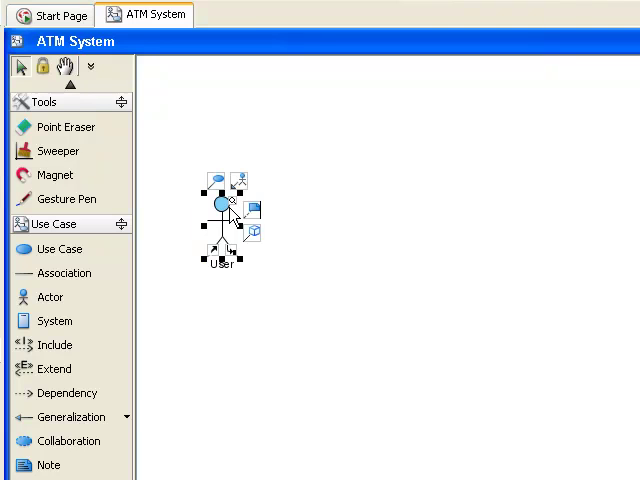
mouse_move(229, 200)
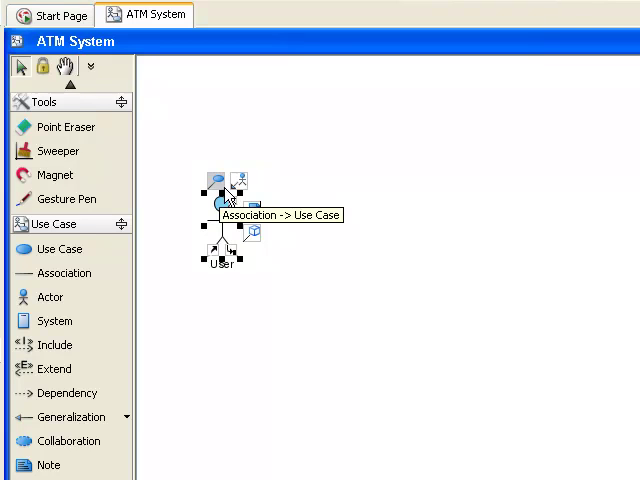
mouse_move(253, 240)
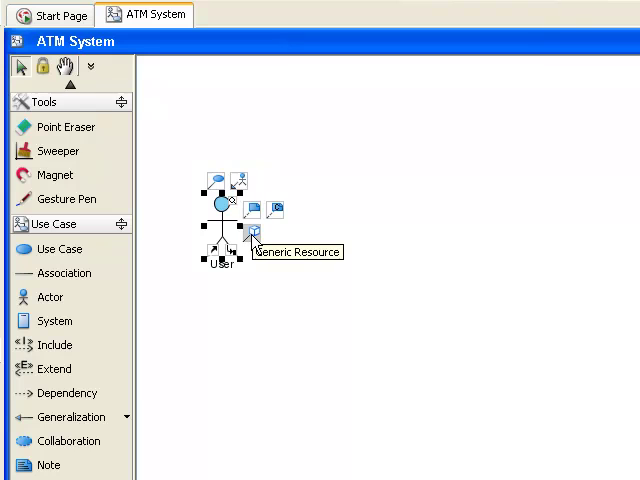
mouse_move(223, 198)
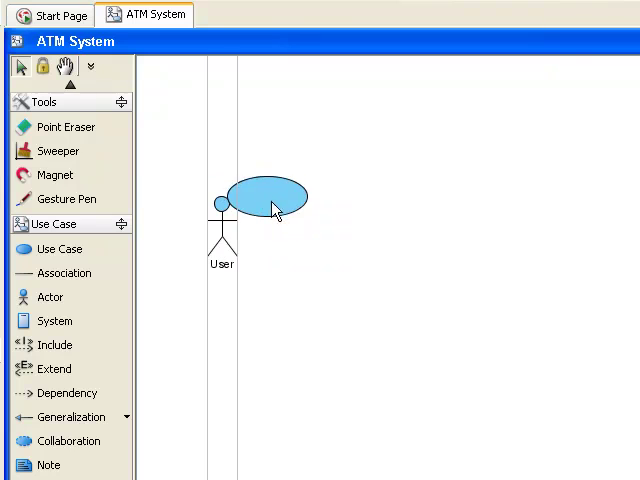
left_click_drag(270, 197, 400, 228)
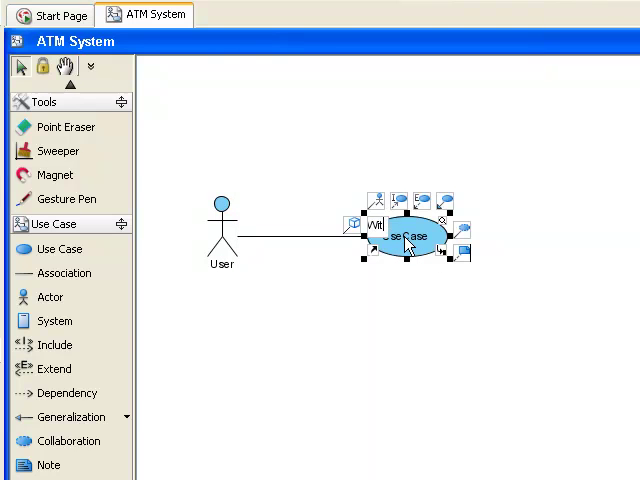
type("Withdraw")
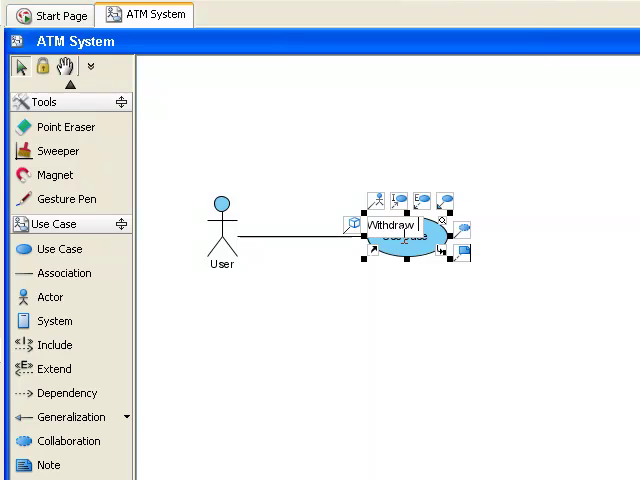
type("Cash")
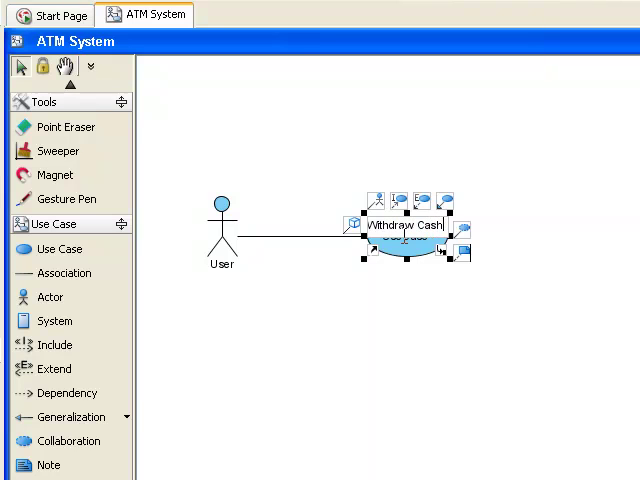
left_click(389, 289)
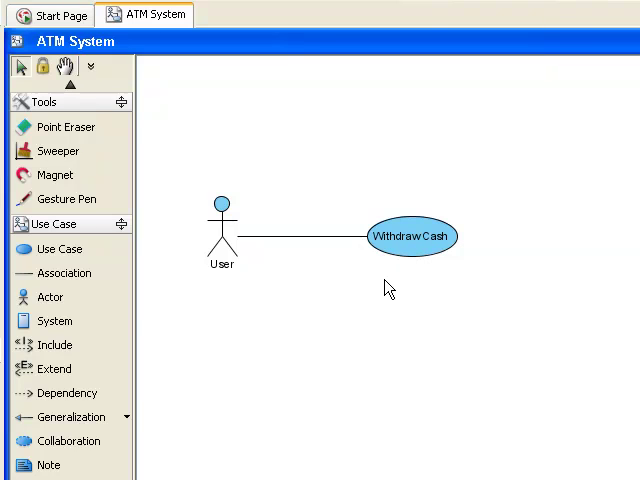
Create an extending use case 'Read ATM Guide' below Withdraw Cash
left_click(410, 236)
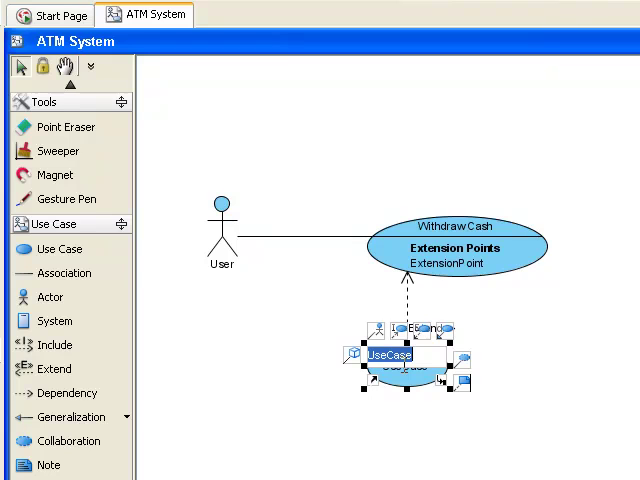
type("Read ATM Gu")
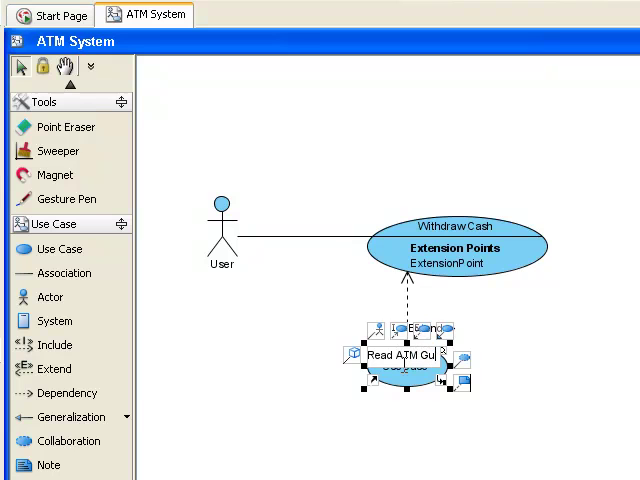
left_click(378, 438)
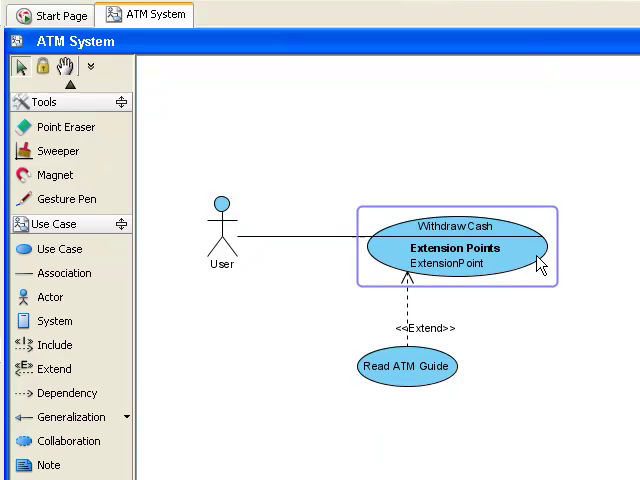
left_click(455, 247)
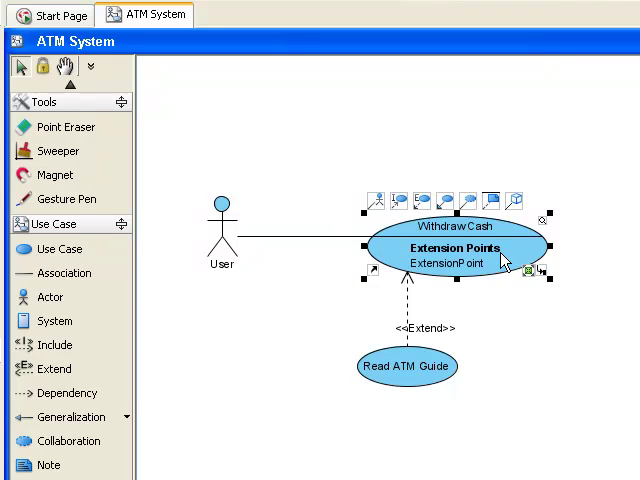
mouse_move(505, 265)
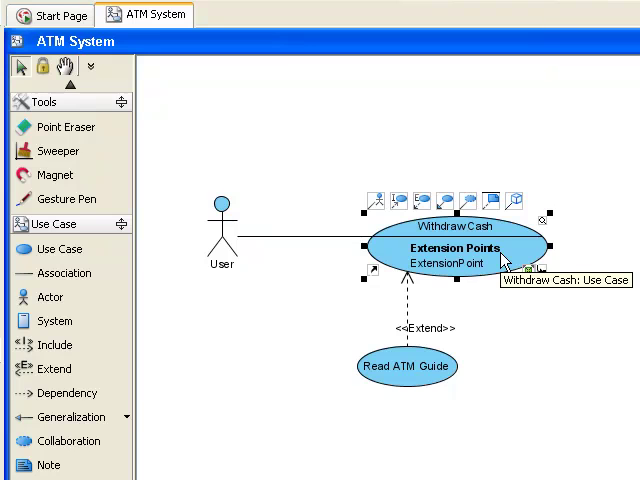
Edit the Withdraw Cash extension point name to 'Help'
double_click(443, 262)
type("Help")
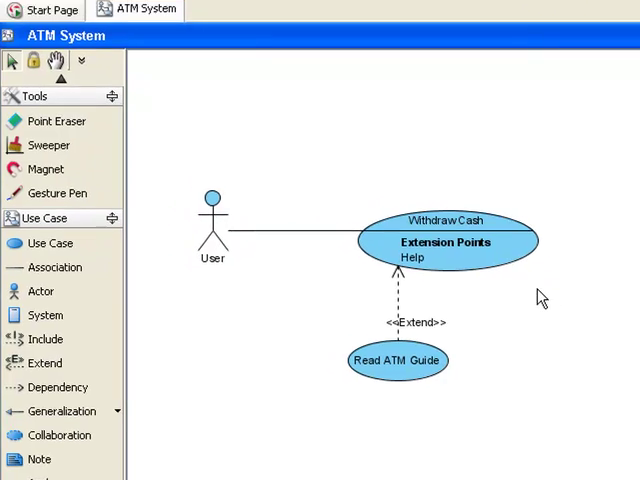
Create a Sequence Diagram sub-diagram from the Withdraw Cash context menu
right_click(445, 240)
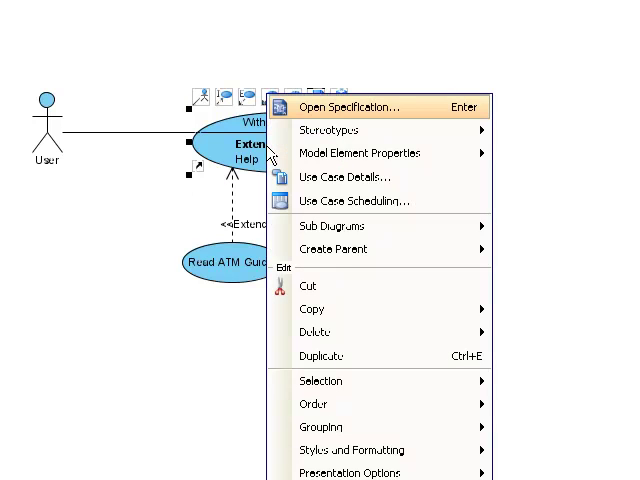
left_click(335, 226)
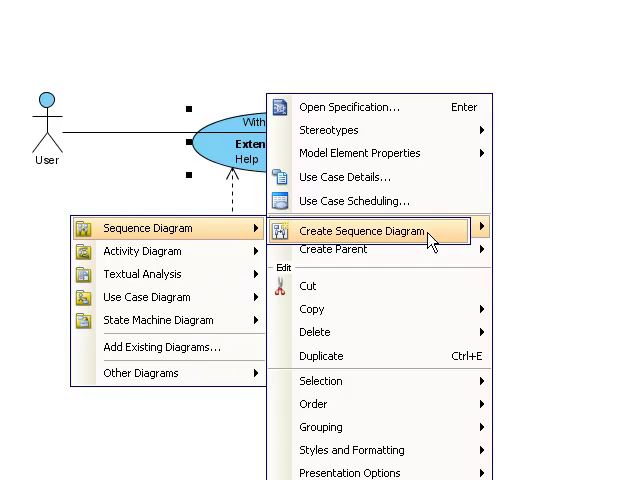
left_click(362, 231)
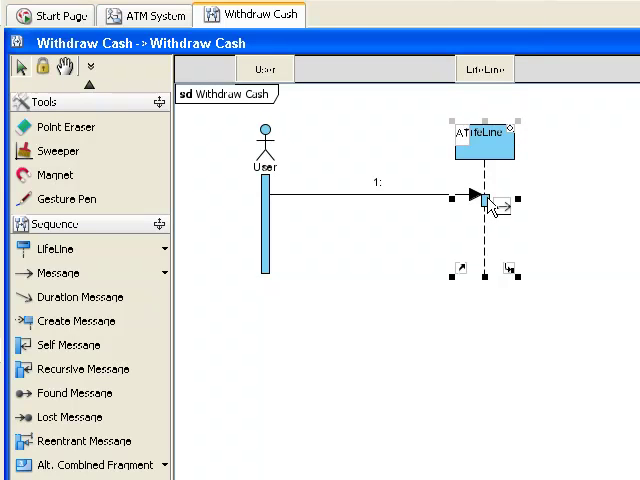
Rename the second lifeline to 'ATM system' before adding the eight messages
double_click(483, 142)
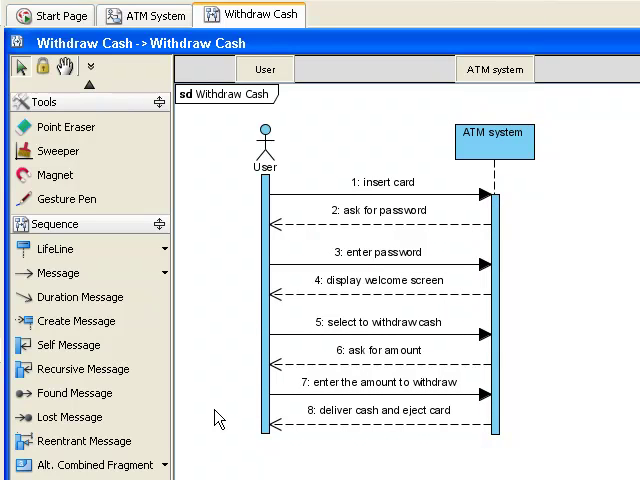
mouse_move(130, 150)
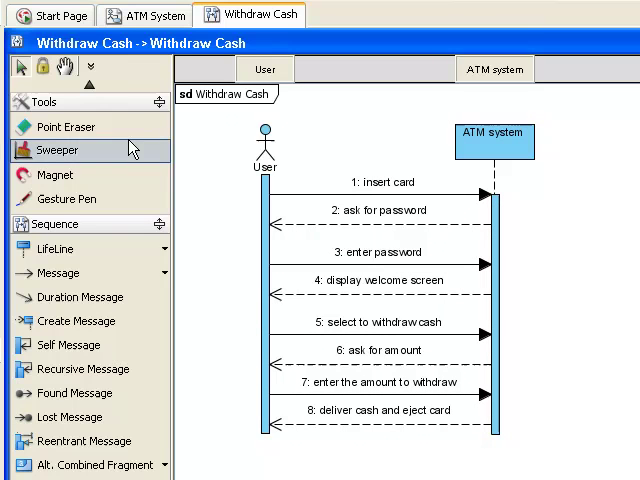
Return to ATM System and open Withdraw Cash's linked sequence diagram and options
left_click(145, 14)
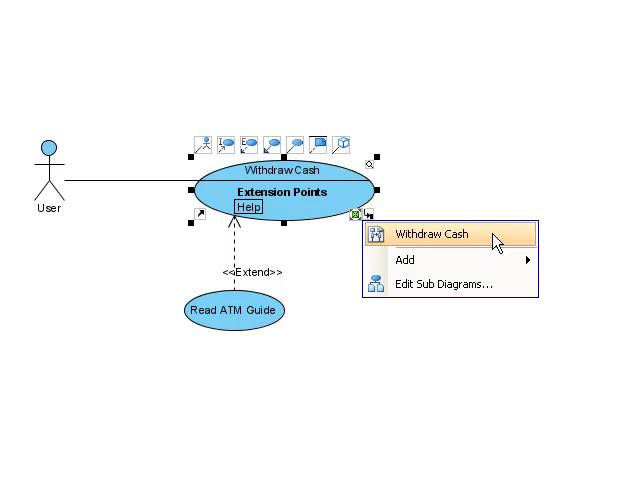
left_click(436, 234)
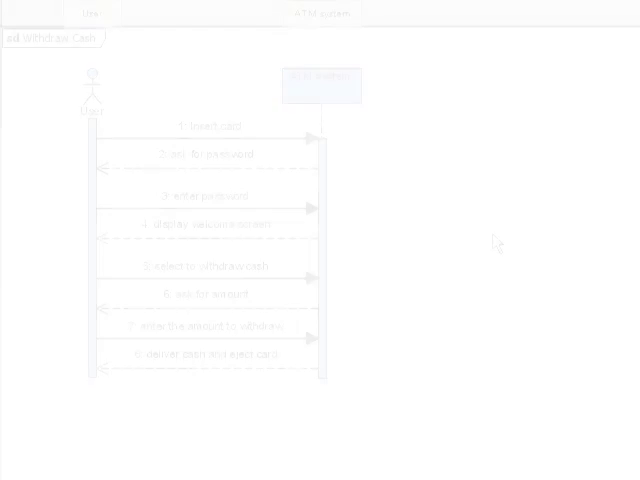
right_click(255, 175)
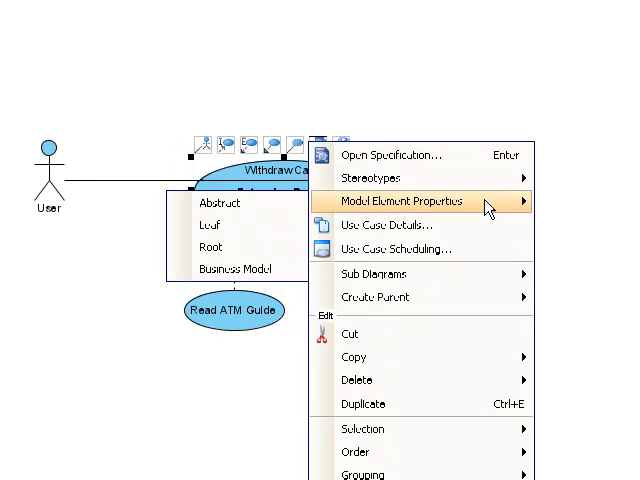
mouse_move(235, 269)
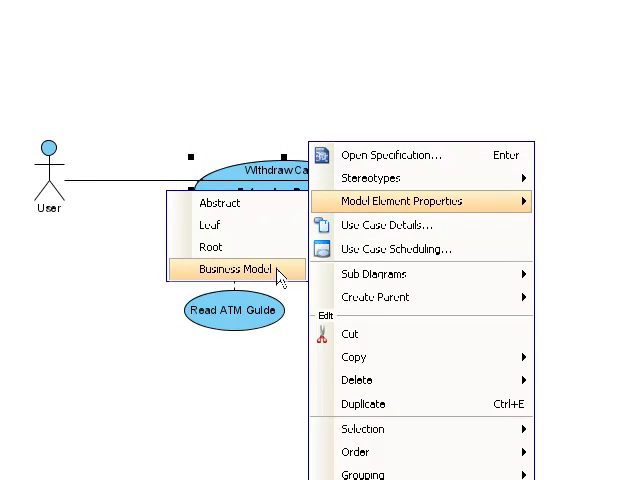